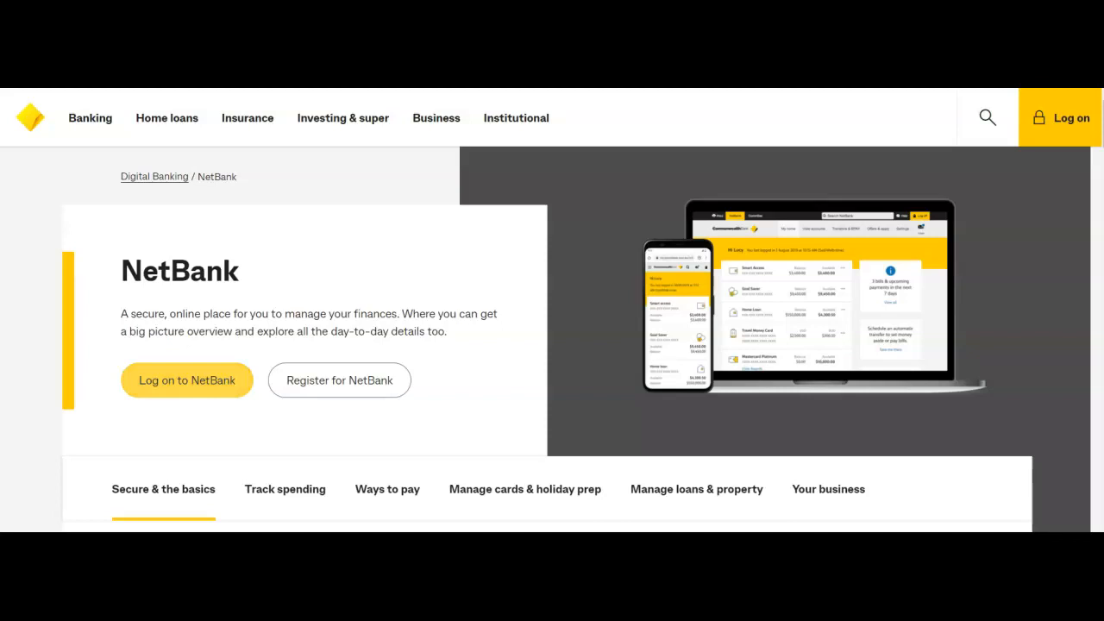
- Go from the NetBank information page to the NetBank log-on page
click(186, 380)
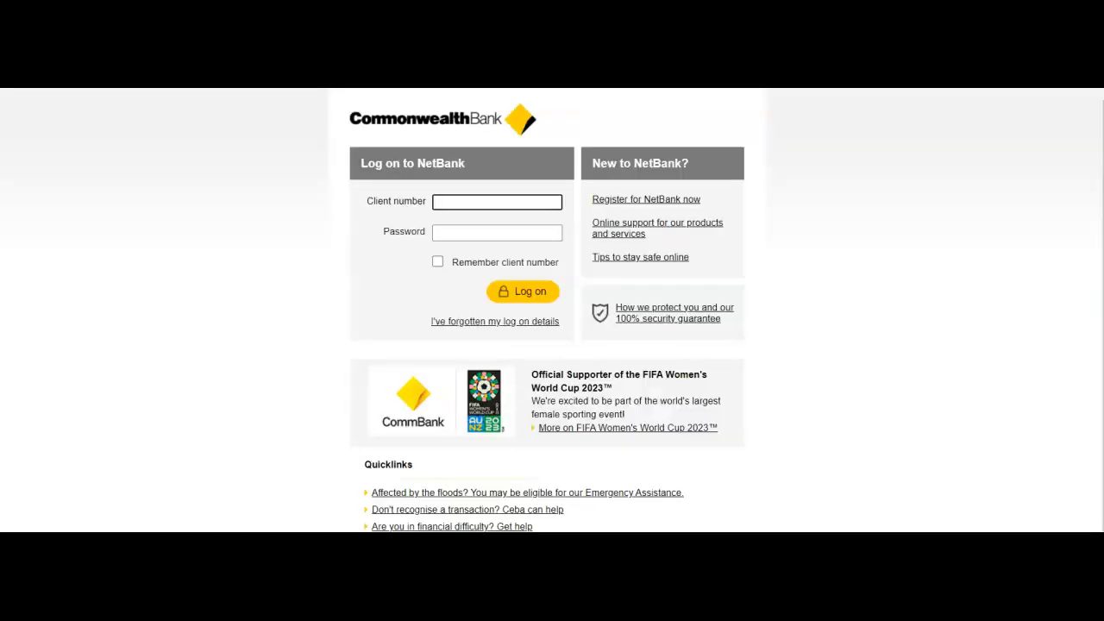
- Log on to NetBank with client number 1234567 and the account password
click(497, 201)
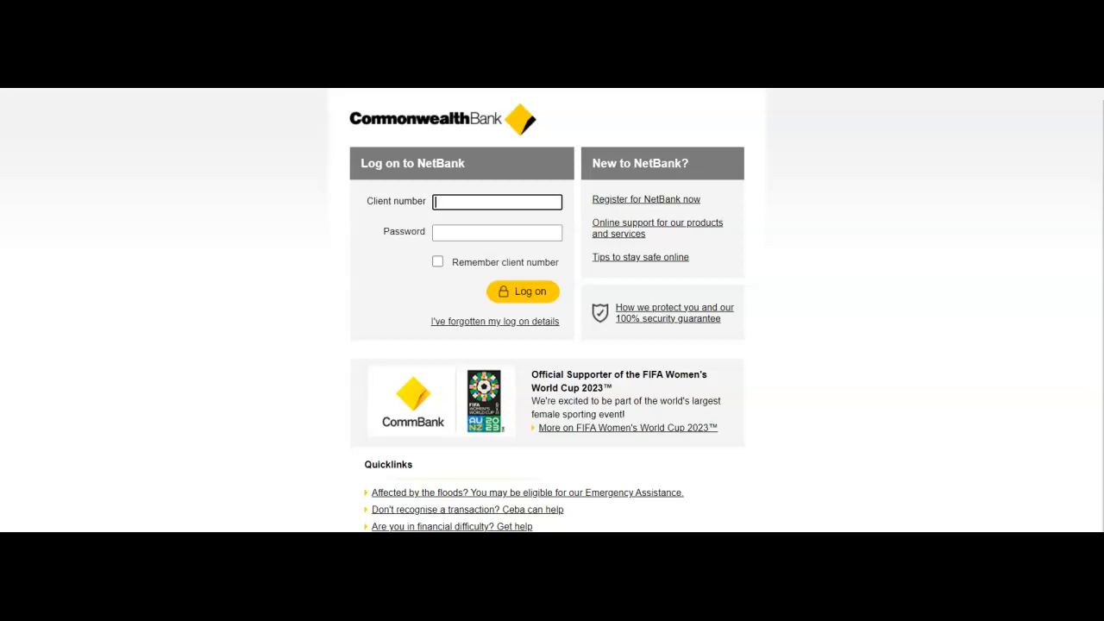
text(1)
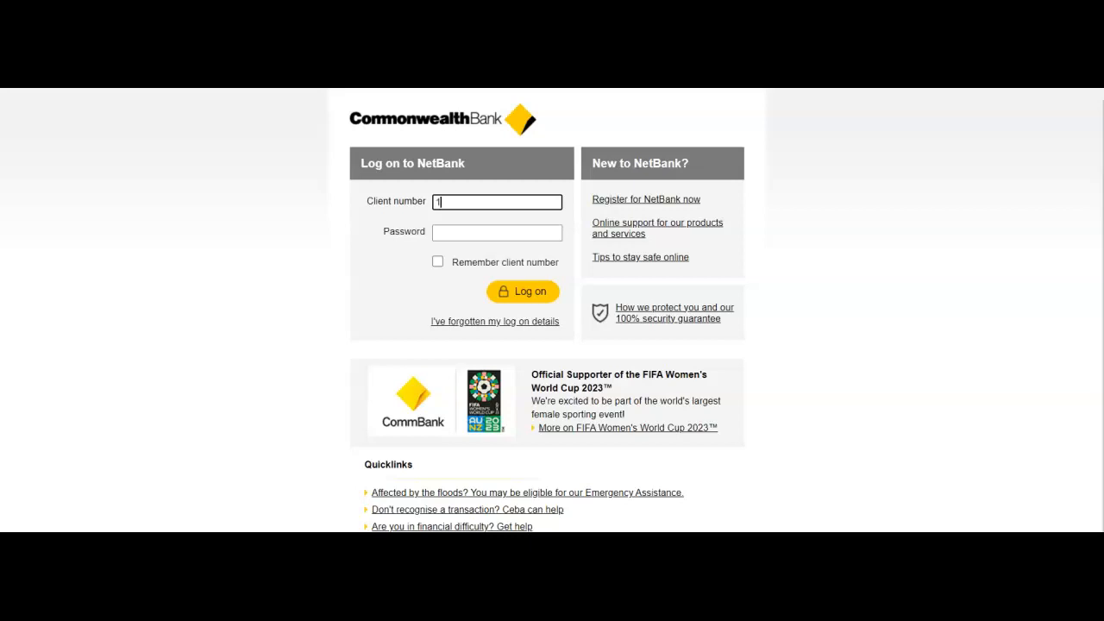
text(2345678)
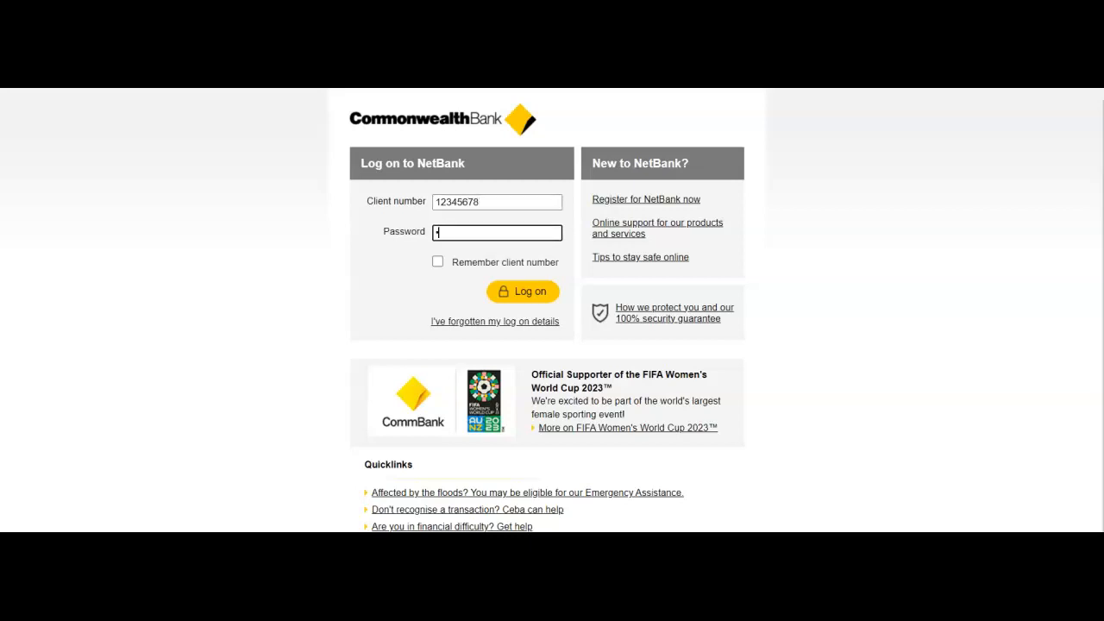
text(password)
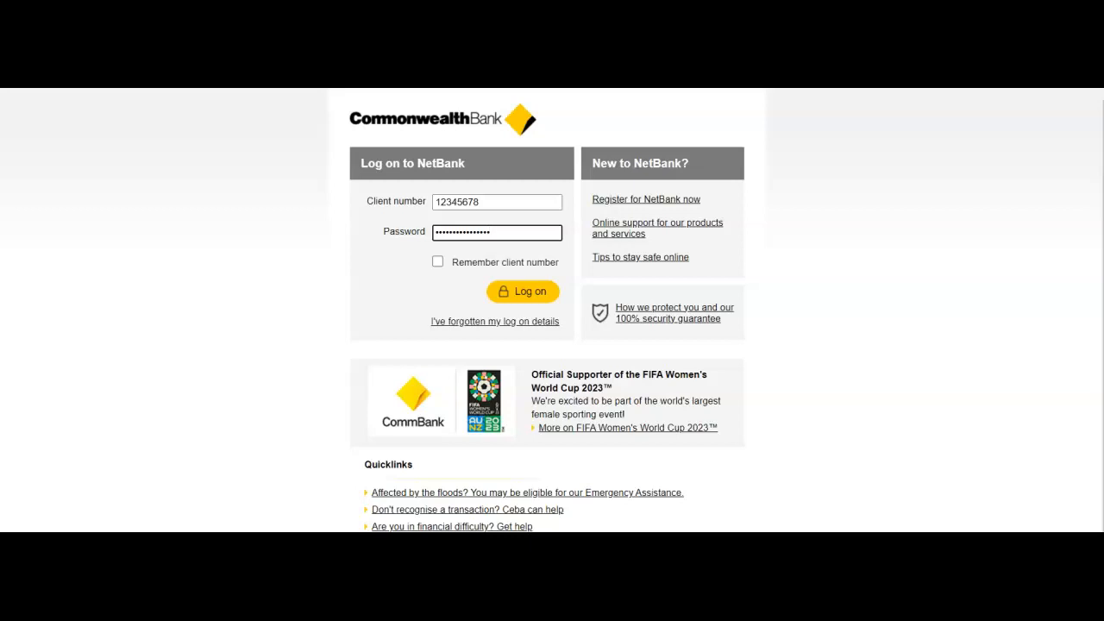
click(523, 292)
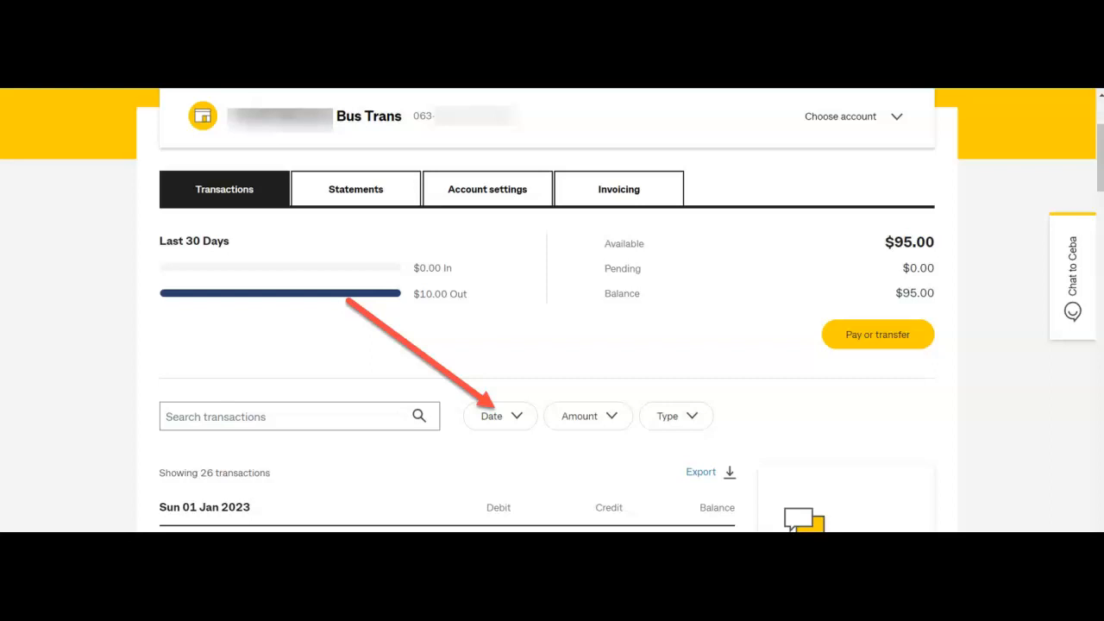
- Open the Date filter dropdown on the business transaction account's history
click(499, 416)
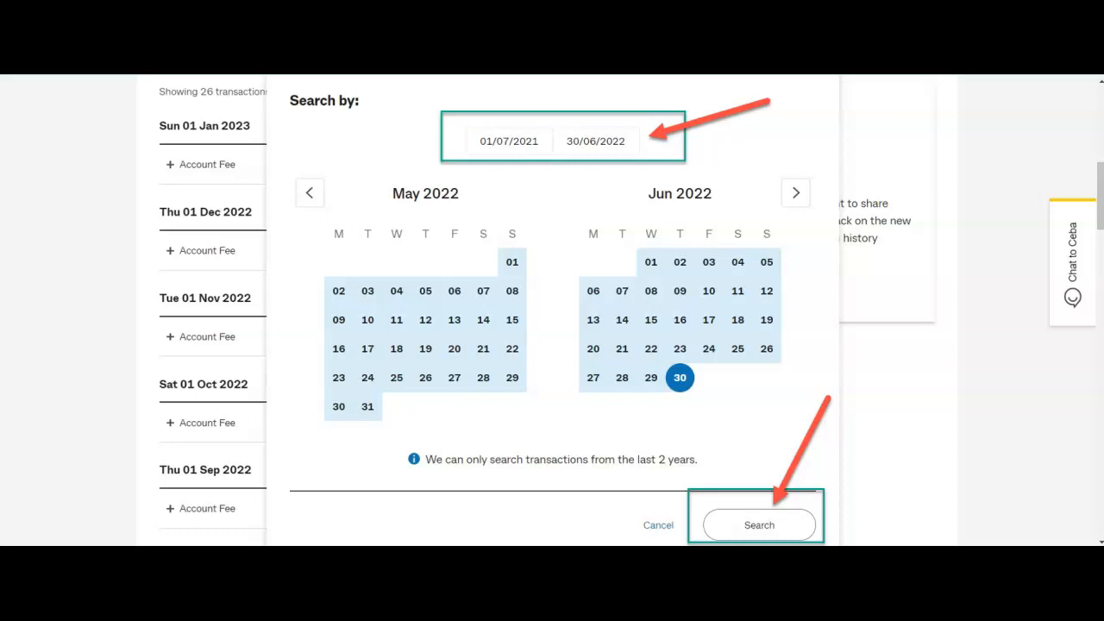
- Search transactions dated 01/07/2021 to 30/06/2022, returning 13 results
click(759, 524)
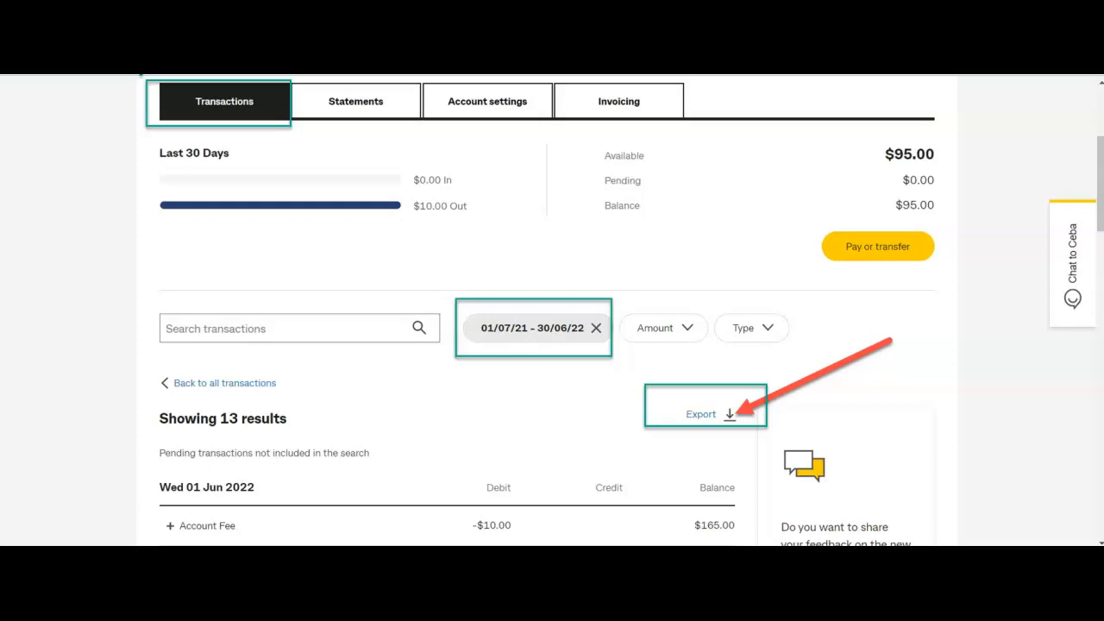
- Export the 13 transactions as 'CSV (e.g. MS Excel)' and open CSVData (4).csv in Excel
click(701, 414)
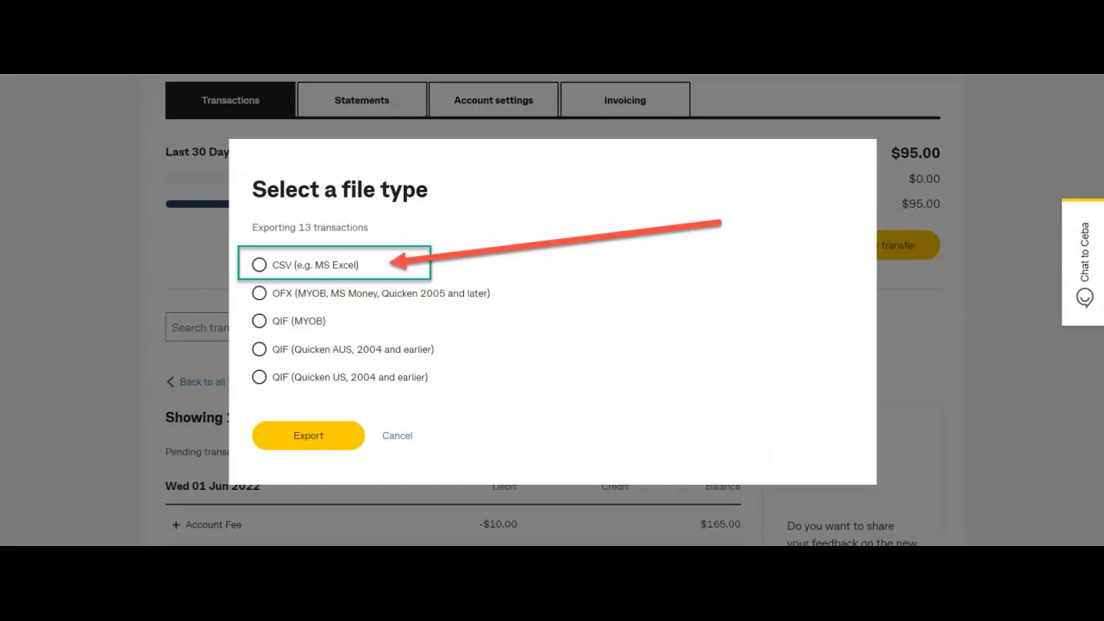
click(259, 265)
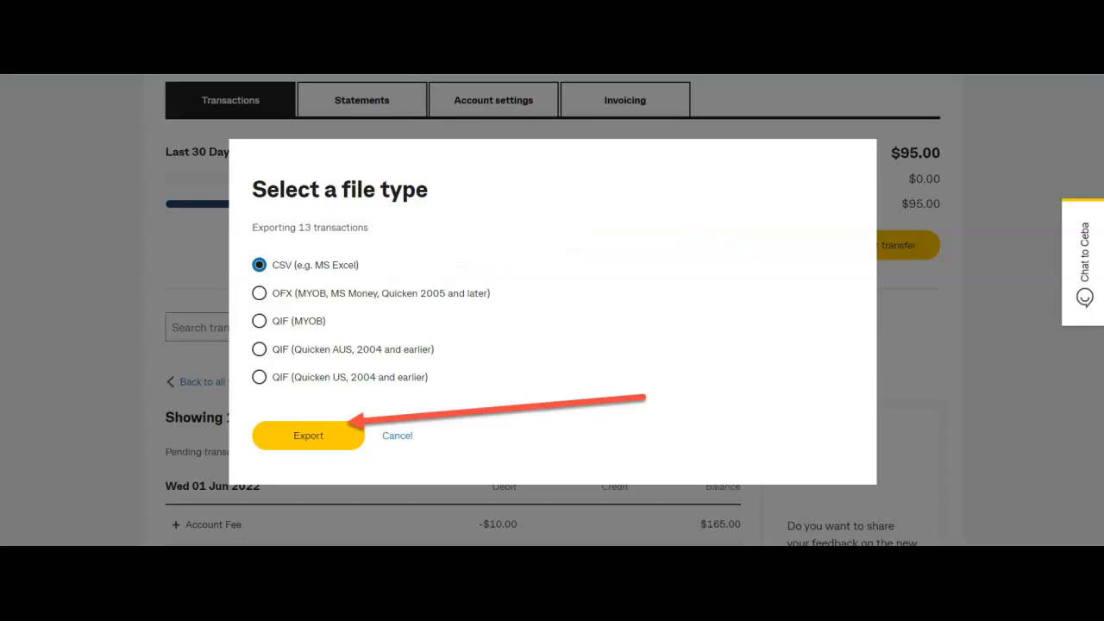
click(308, 436)
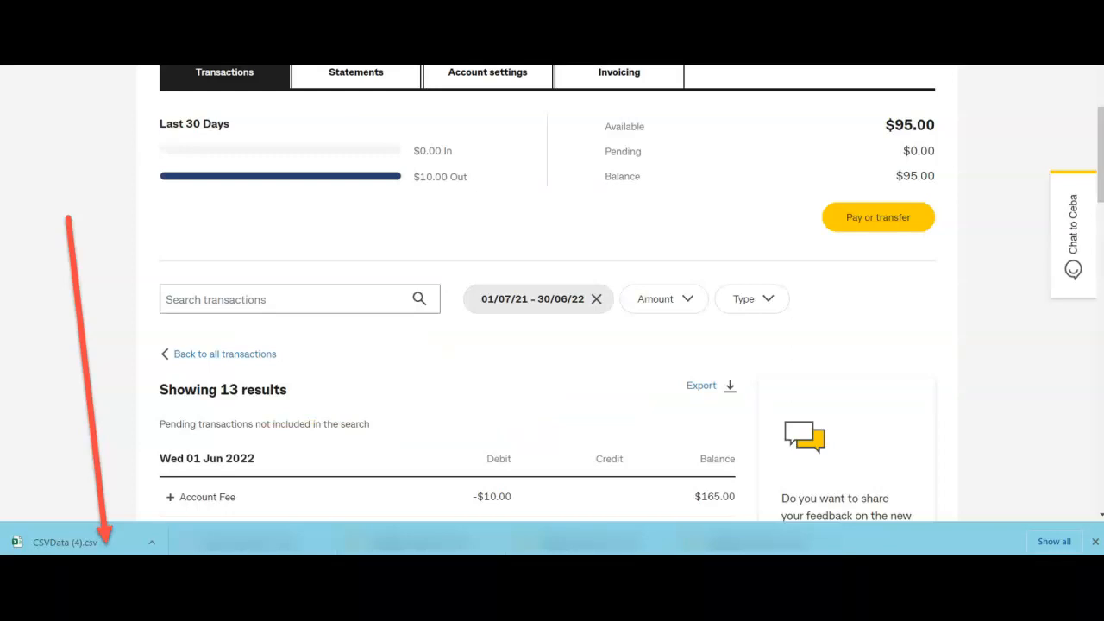
click(61, 542)
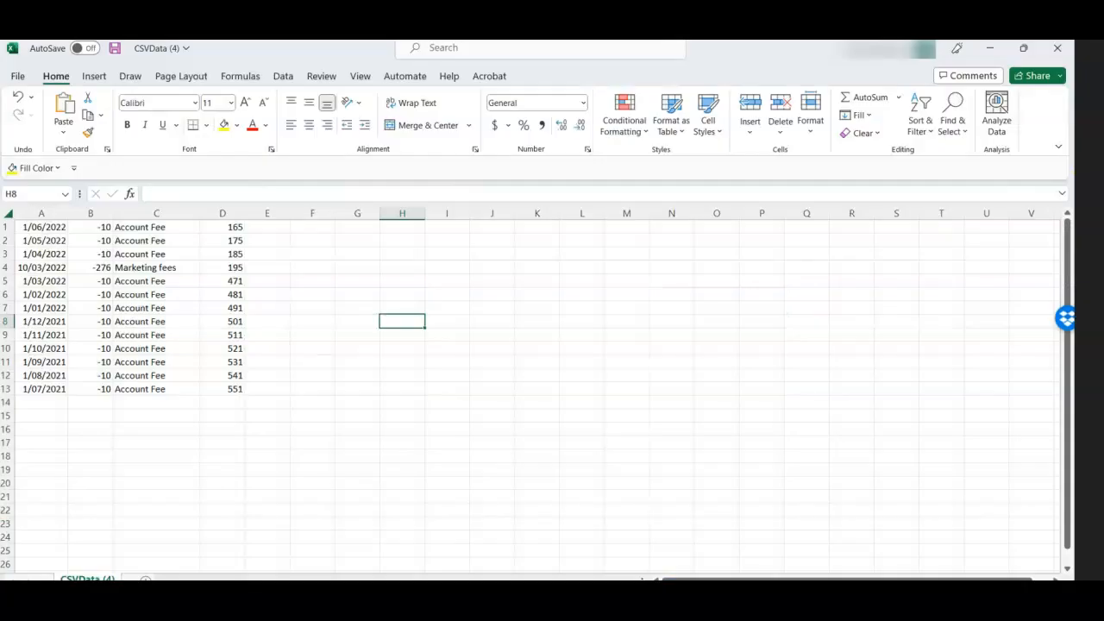